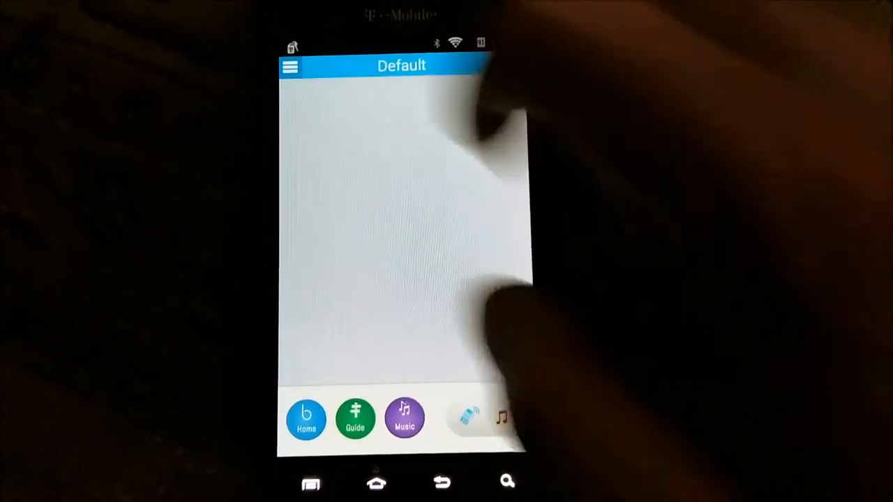
Begin adding a receiver device and browse its Receiver/Preamp test codes
{"action": "left_click", "coordinate": [290, 65]}
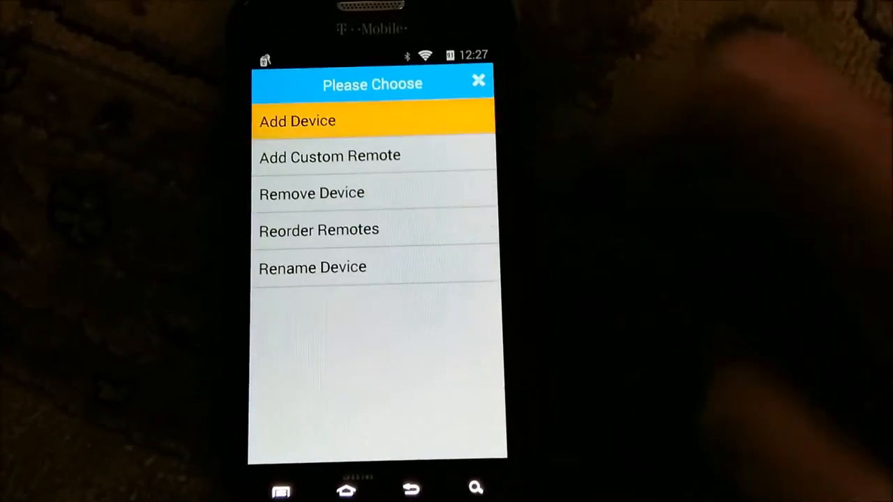
{"action": "left_click", "coordinate": [297, 121]}
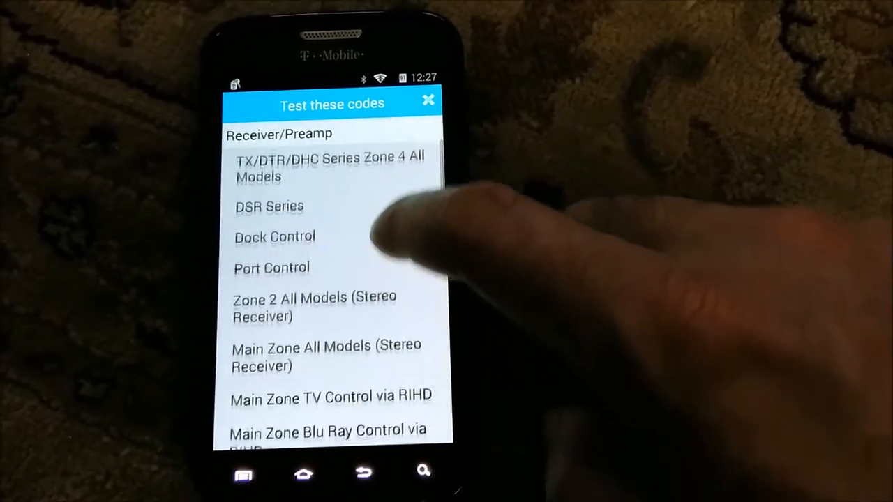
{"action": "scroll", "scroll_direction": "down", "scroll_amount": 3}
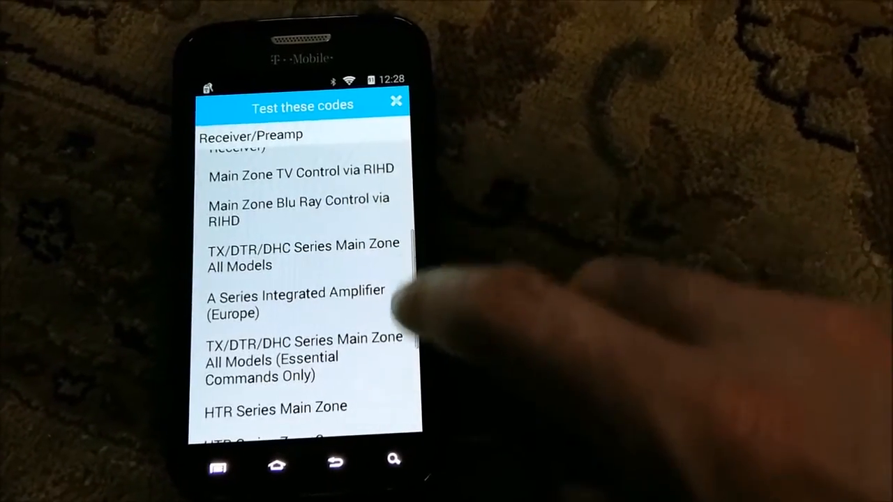
{"action": "scroll", "scroll_direction": "down", "scroll_amount": 3}
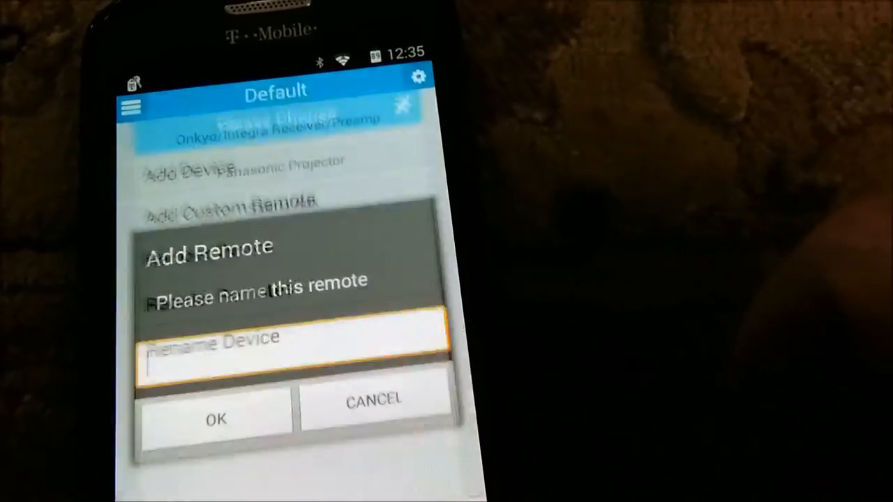
Confirm the custom remote name 'Theater' and open the Theater remote
{"action": "left_click", "coordinate": [293, 342]}
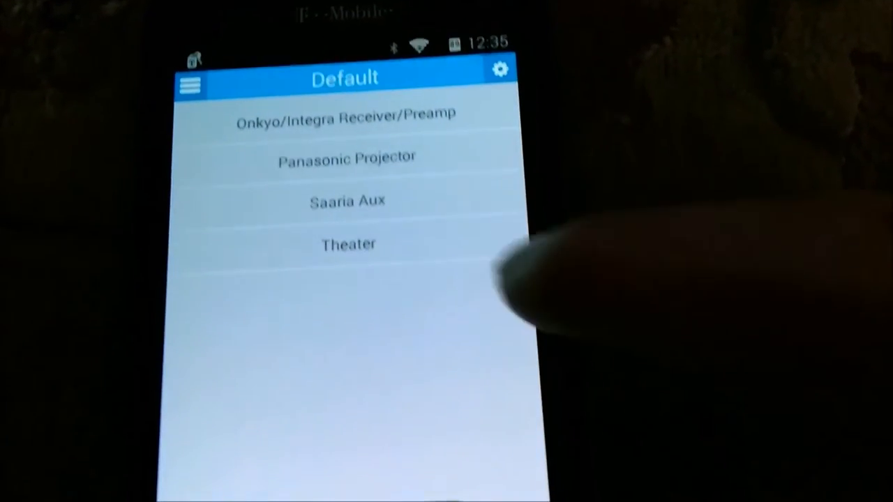
{"action": "left_click", "coordinate": [349, 244]}
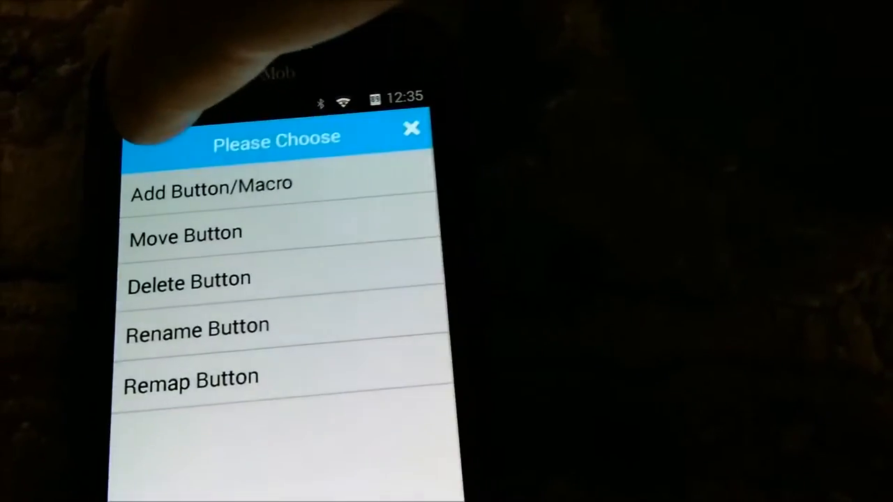
{"action": "left_click", "coordinate": [210, 193]}
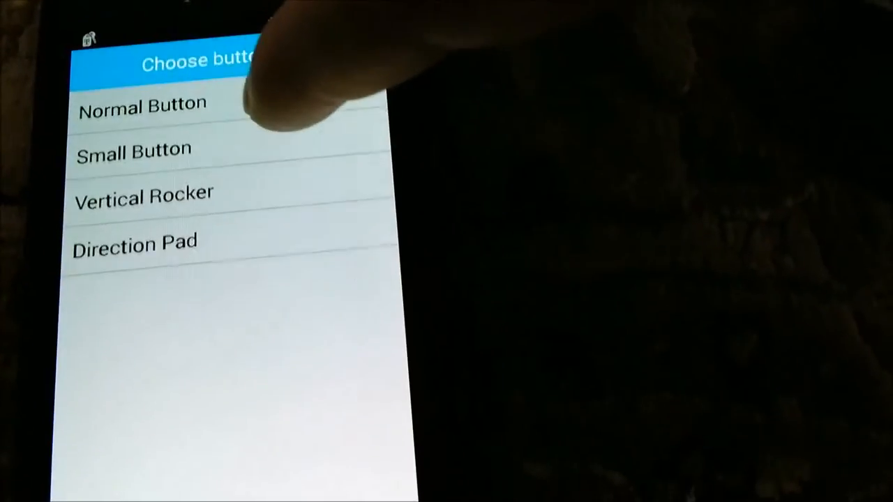
{"action": "left_click", "coordinate": [142, 105]}
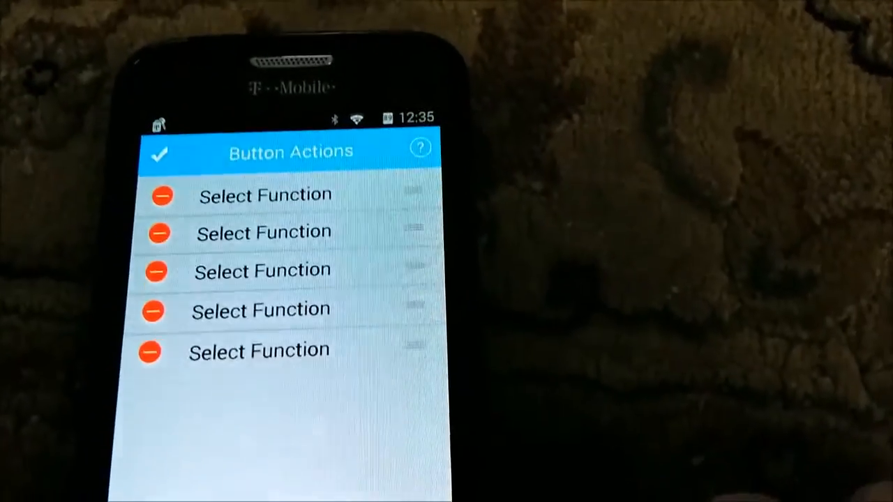
{"action": "scroll", "scroll_direction": "down", "scroll_amount": 3}
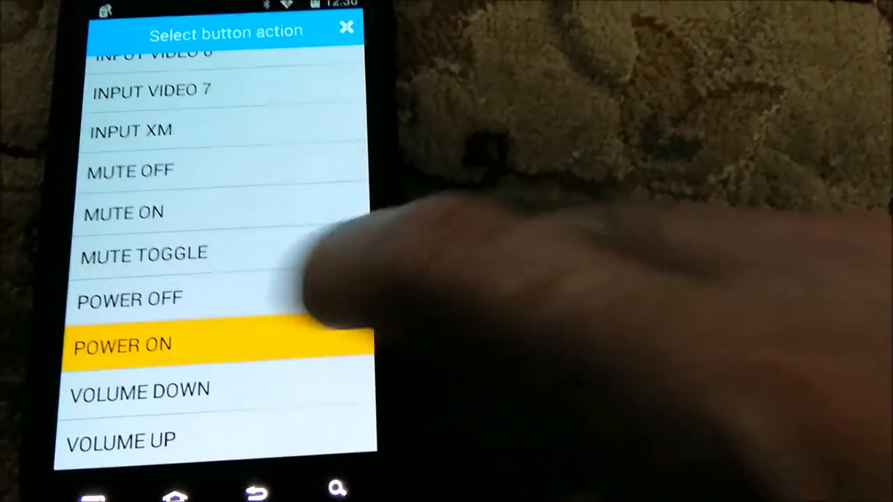
{"action": "left_click", "coordinate": [123, 344]}
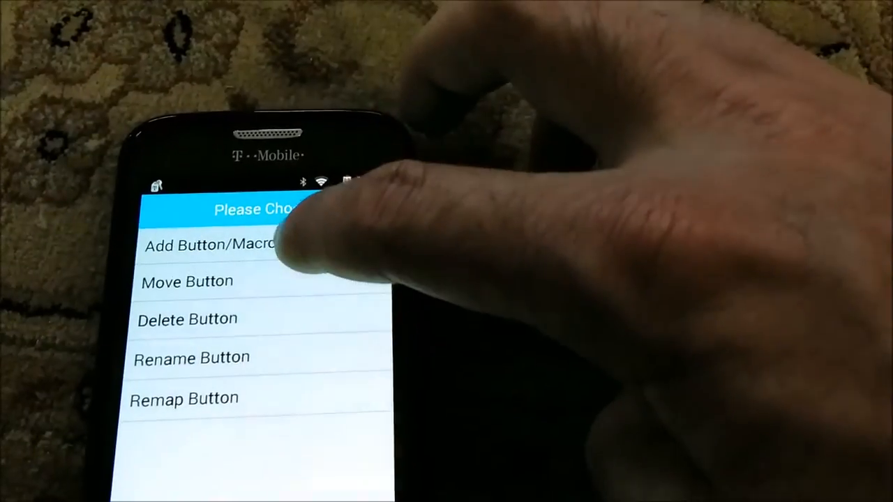
Create a macro whose first steps are Onkyo receiver POWER ON and INPUT TV
{"action": "left_click", "coordinate": [209, 245]}
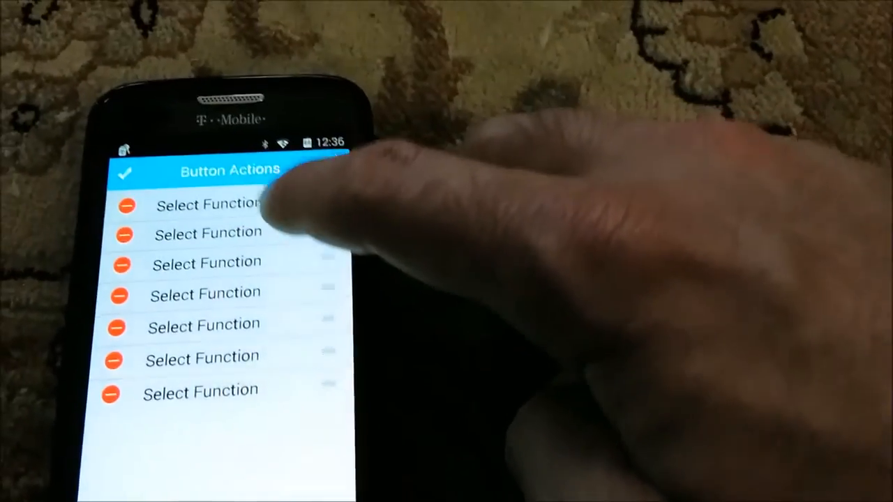
{"action": "left_click", "coordinate": [208, 204]}
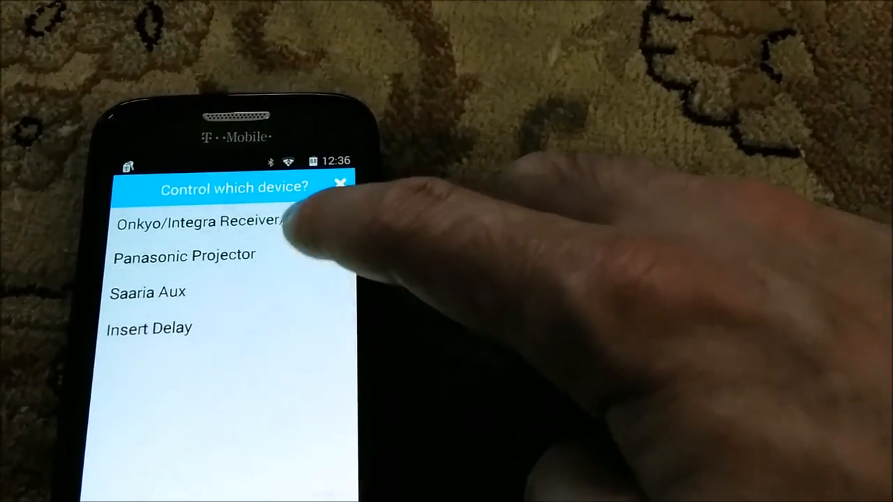
{"action": "left_click", "coordinate": [197, 221]}
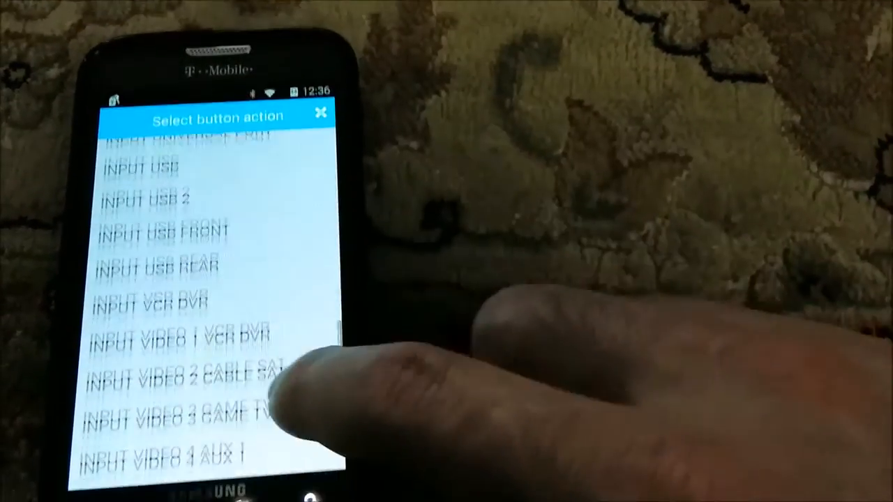
{"action": "scroll", "scroll_direction": "down", "scroll_amount": 3}
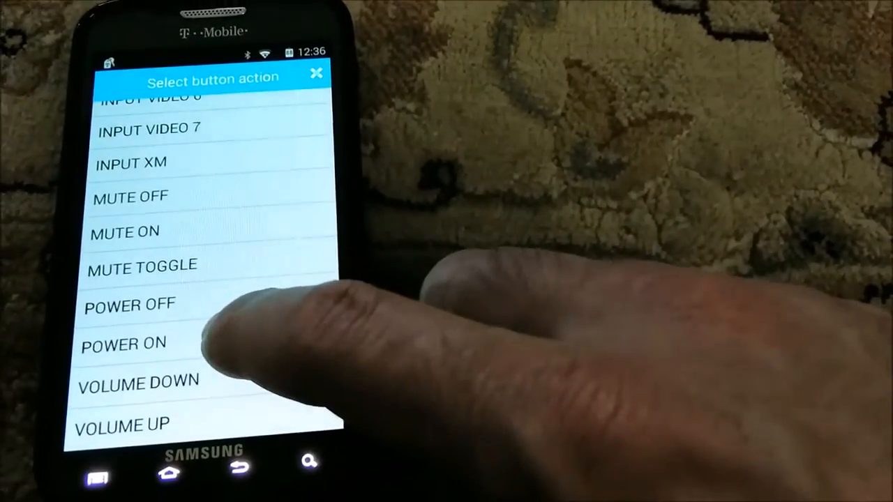
{"action": "left_click", "coordinate": [123, 343]}
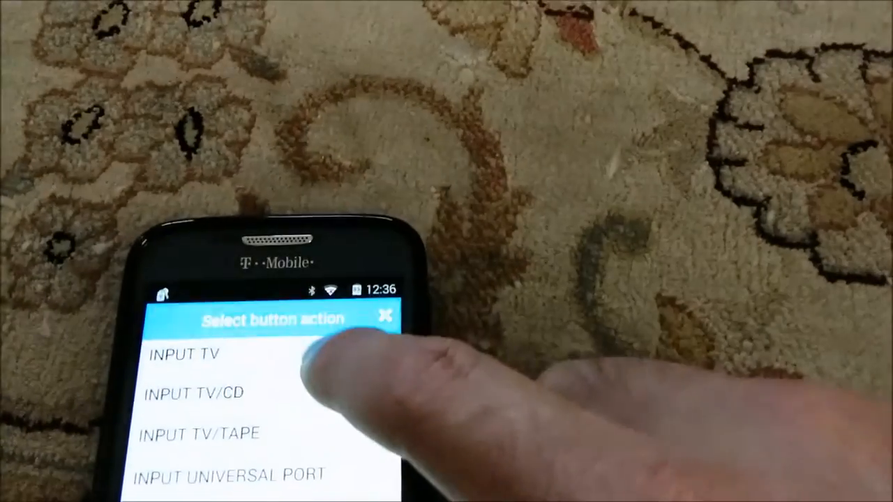
{"action": "left_click", "coordinate": [183, 354]}
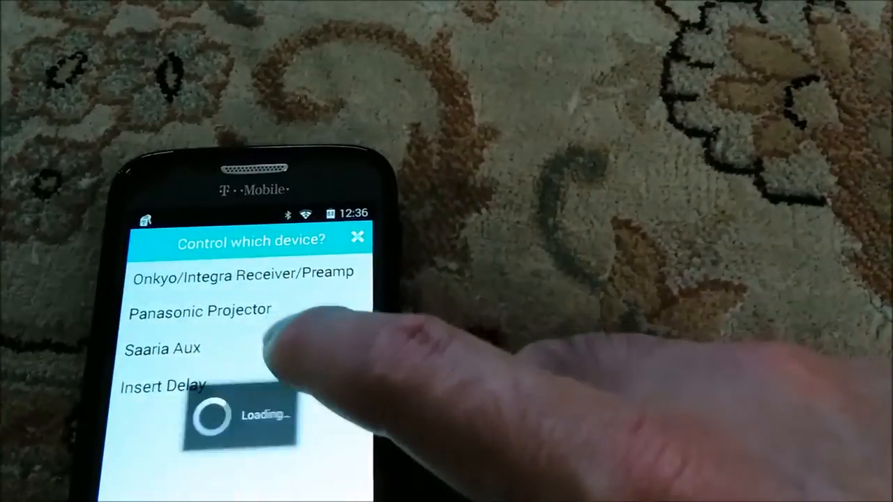
Add Panasonic projector POWER ON and Saaria Aux LOWER steps to the macro
{"action": "left_click", "coordinate": [200, 309]}
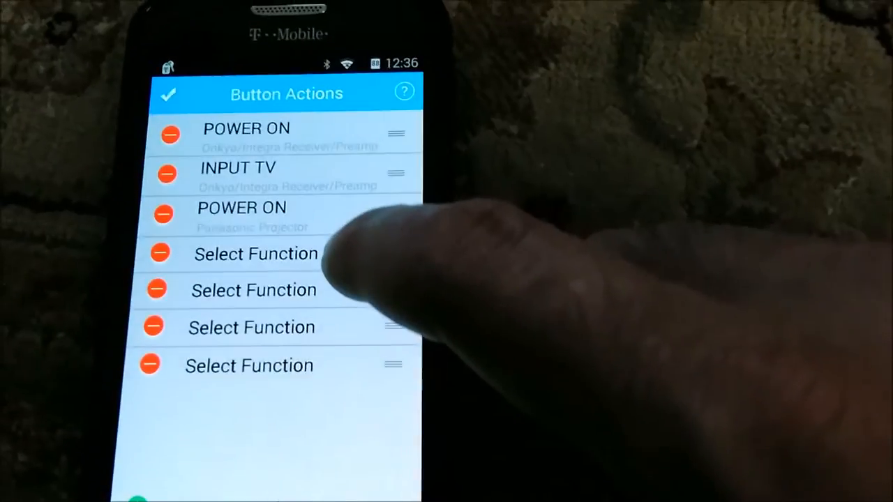
{"action": "left_click", "coordinate": [255, 253]}
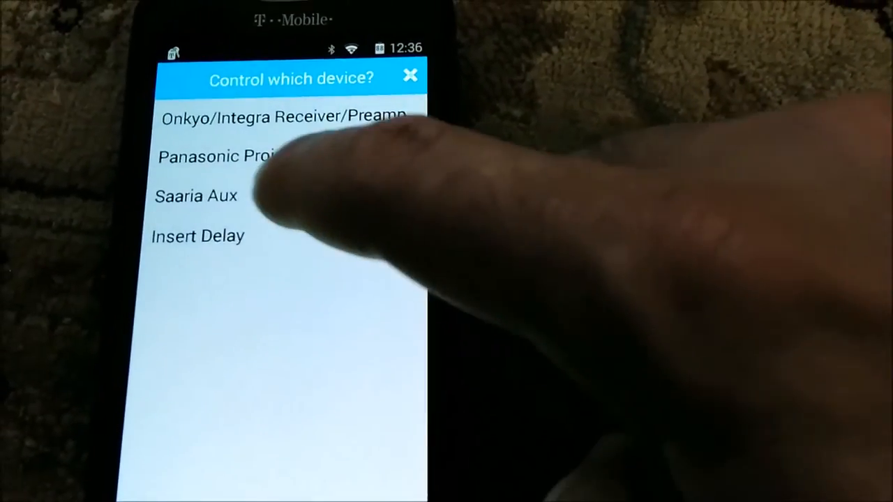
{"action": "left_click", "coordinate": [223, 156]}
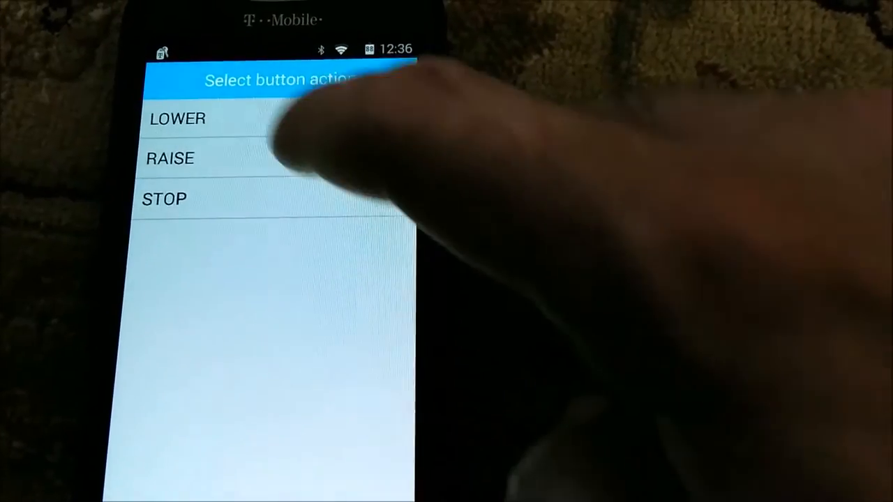
{"action": "left_click", "coordinate": [178, 119]}
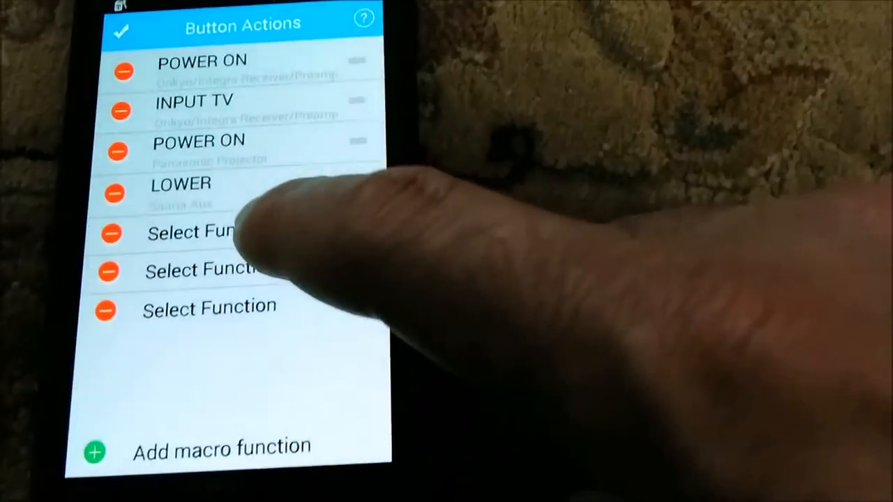
{"action": "left_click", "coordinate": [209, 232]}
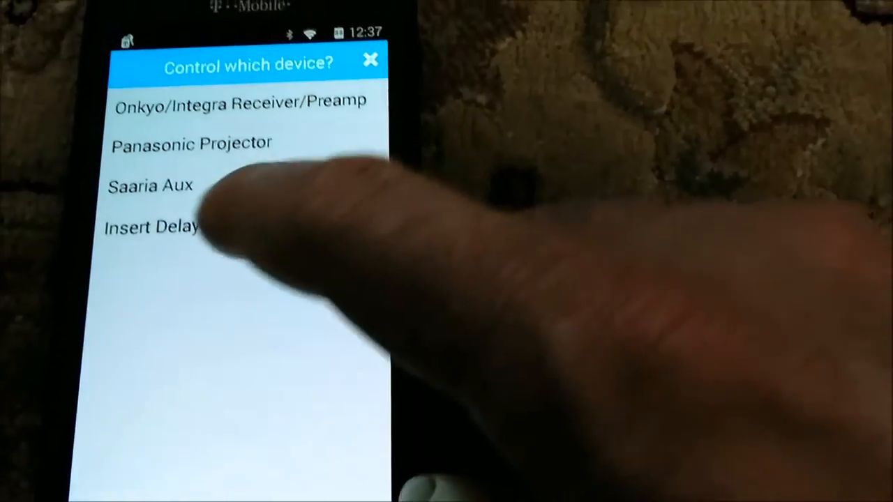
Insert a 15-second delay after Saaria Aux Lower, then add a second delay
{"action": "left_click", "coordinate": [153, 228]}
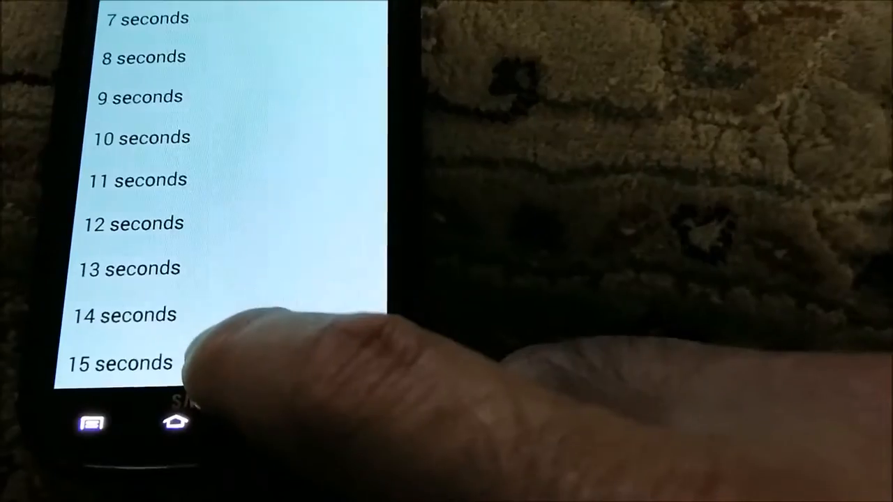
{"action": "left_click", "coordinate": [119, 362]}
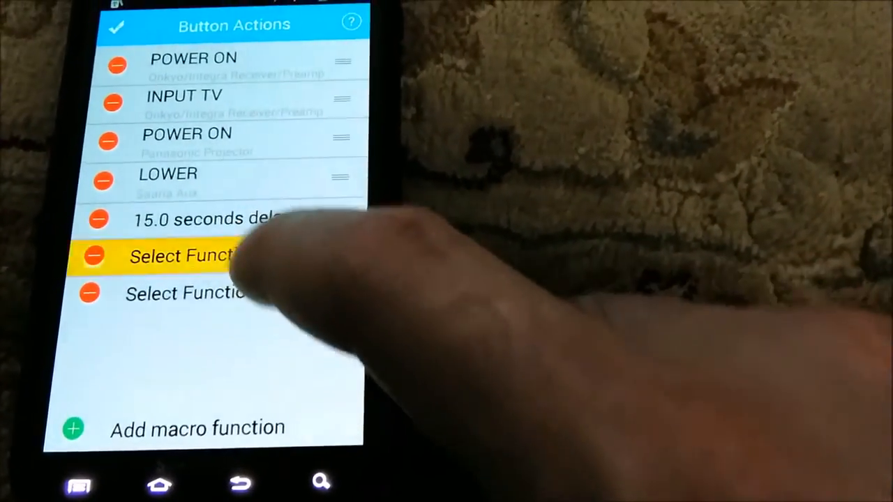
{"action": "left_click", "coordinate": [188, 255]}
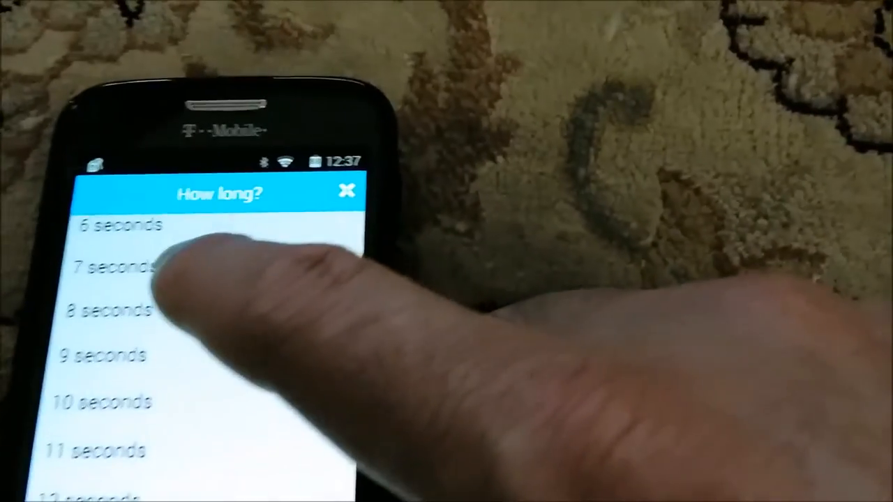
{"action": "left_click", "coordinate": [111, 267]}
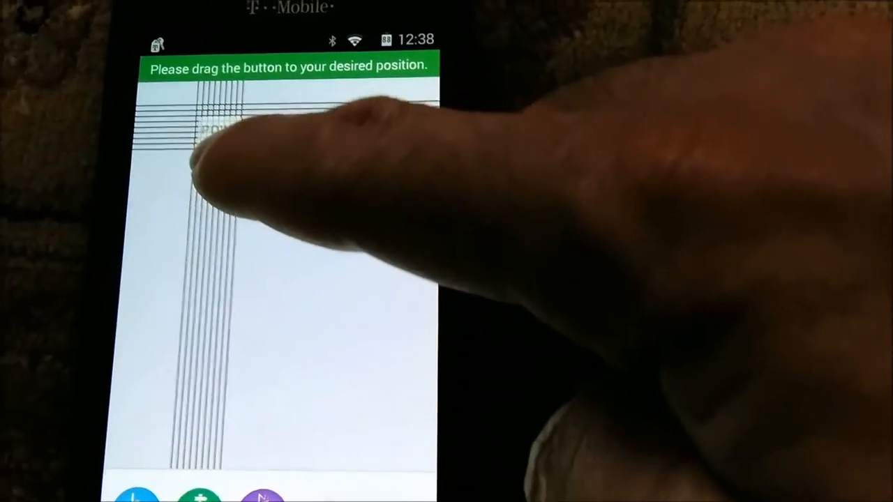
Drag the POWER ON macro button near the remote's centre and tap it
{"action": "left_click_drag", "start_coordinate": [216, 133], "coordinate": [282, 263]}
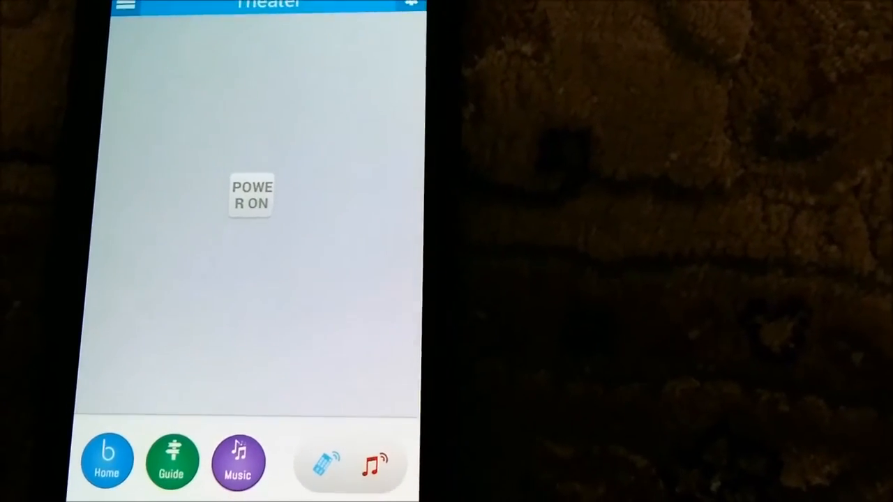
{"action": "left_click", "coordinate": [251, 195]}
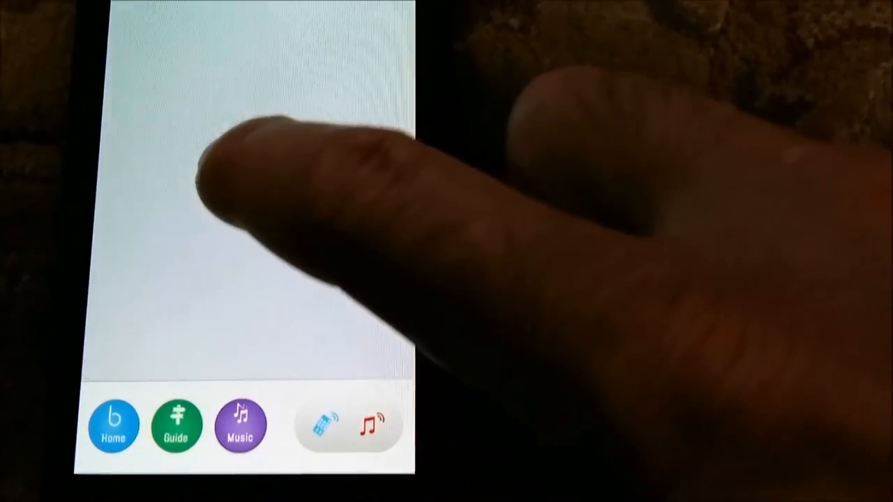